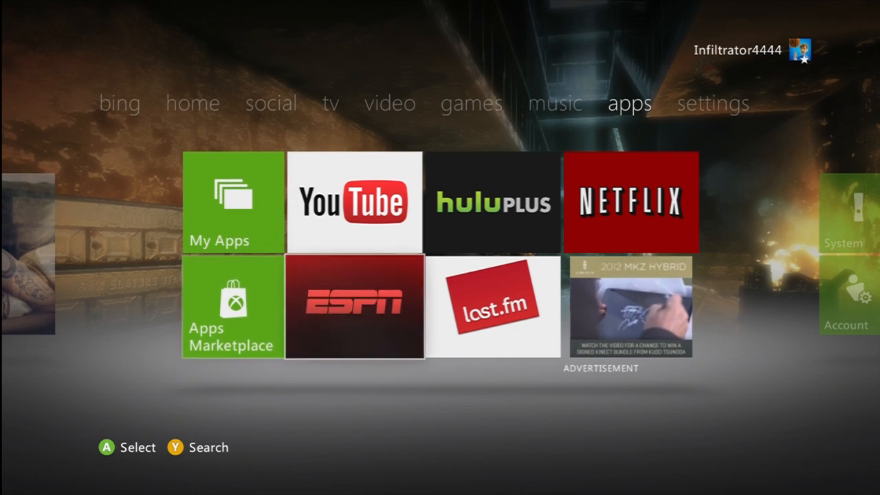
# Step: Select and launch the YouTube app from the installed apps
pyautogui.click(712, 103)
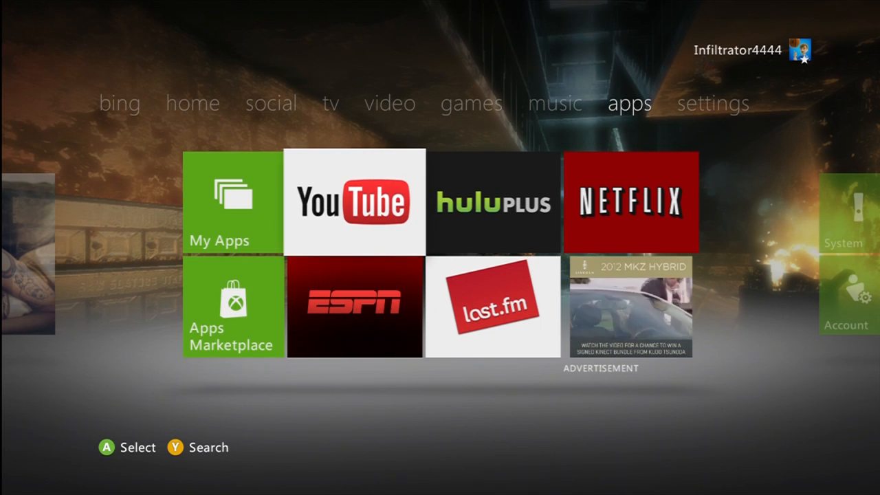
pyautogui.click(353, 202)
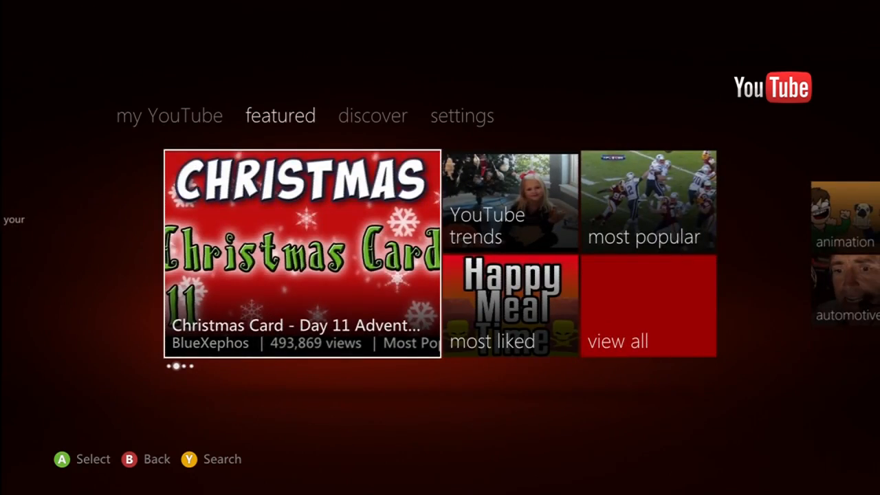
# Step: Choose YouTube sign in from the app's settings and get started
pyautogui.click(462, 116)
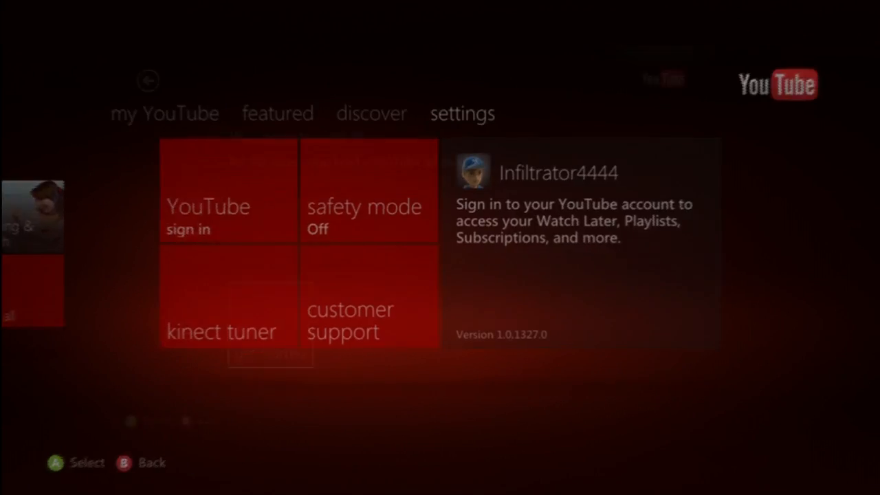
pyautogui.click(227, 206)
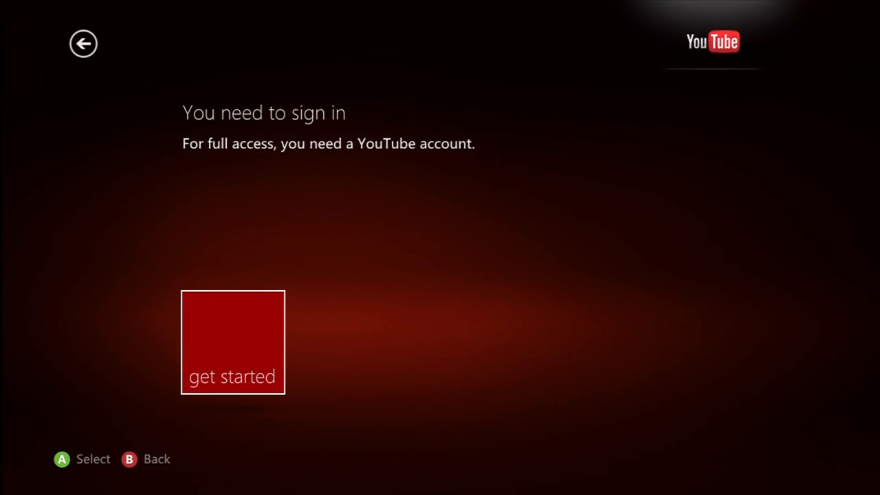
pyautogui.click(233, 342)
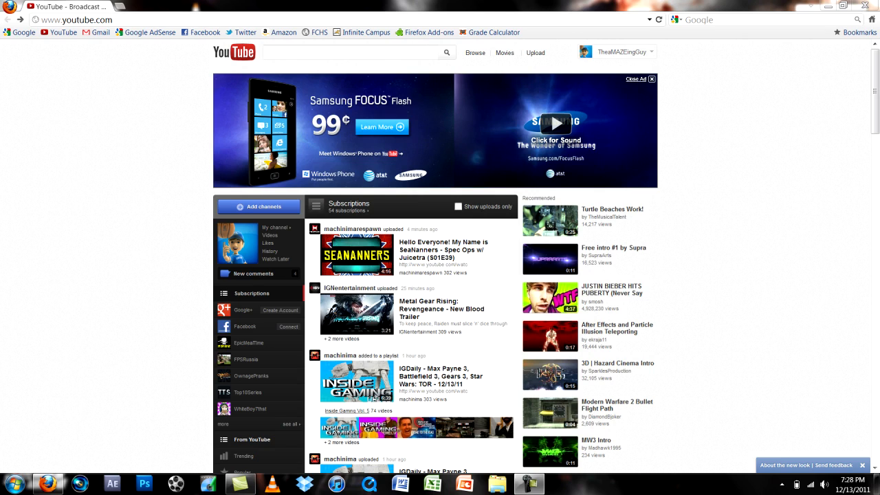
pyautogui.moveTo(142, 32)
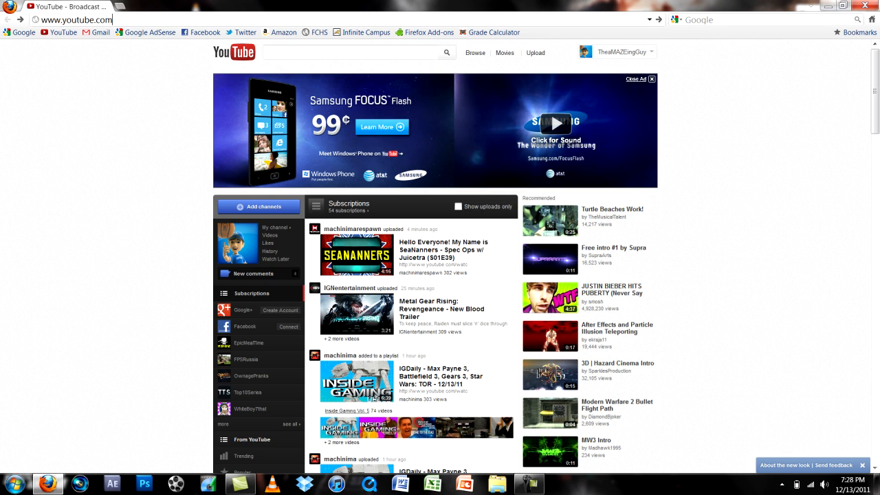
# Step: Go to youtube.com/activate and enter the device code 5c44ud9r
pyautogui.write('/accounts.googl')
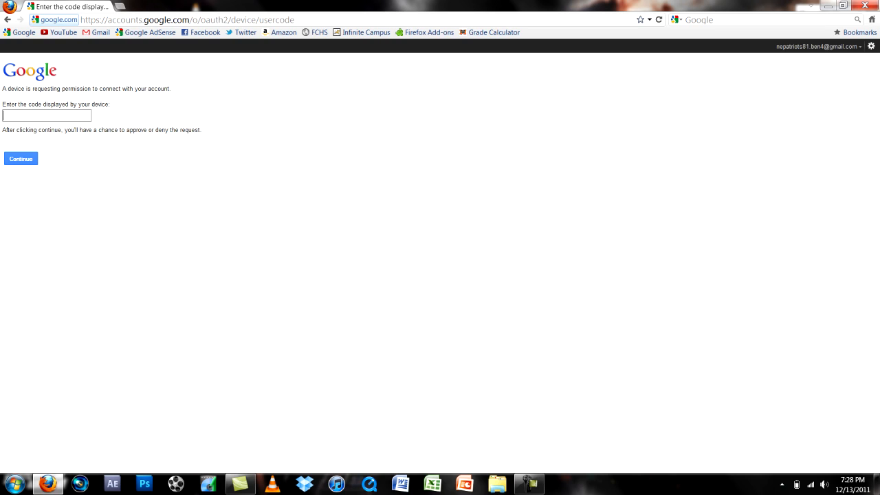
pyautogui.write('5')
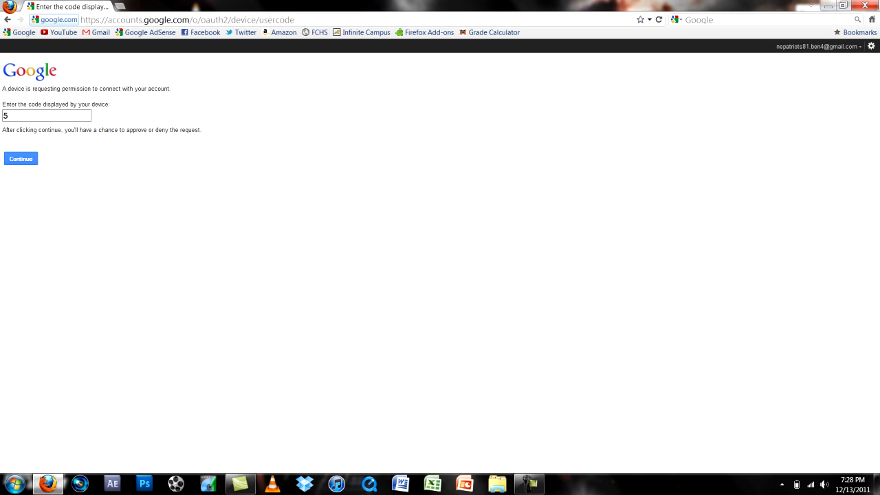
pyautogui.write('c44')
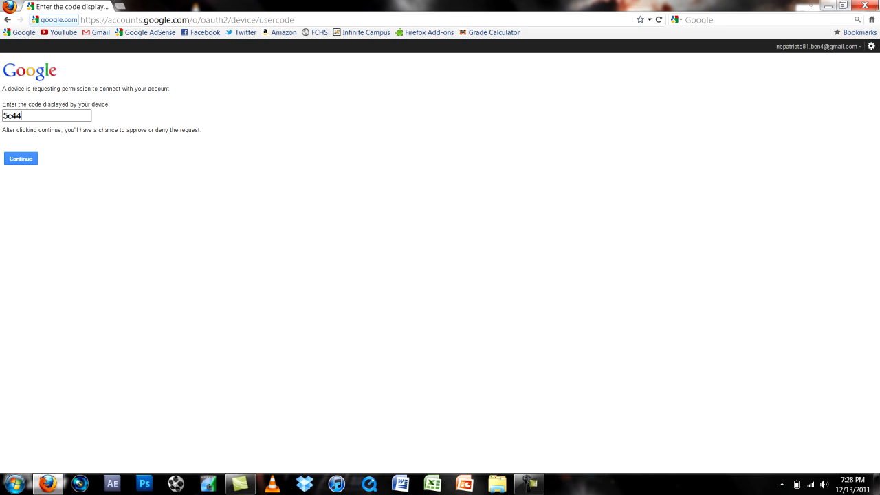
pyautogui.write('ud')
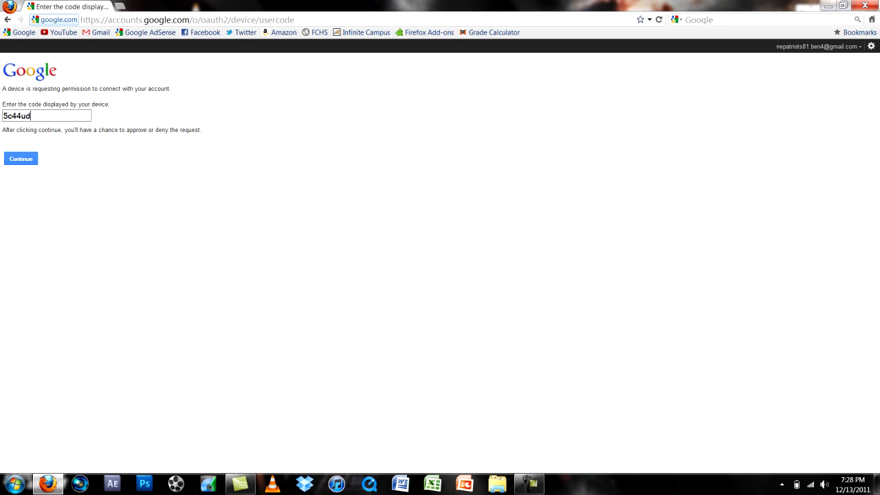
pyautogui.write('9')
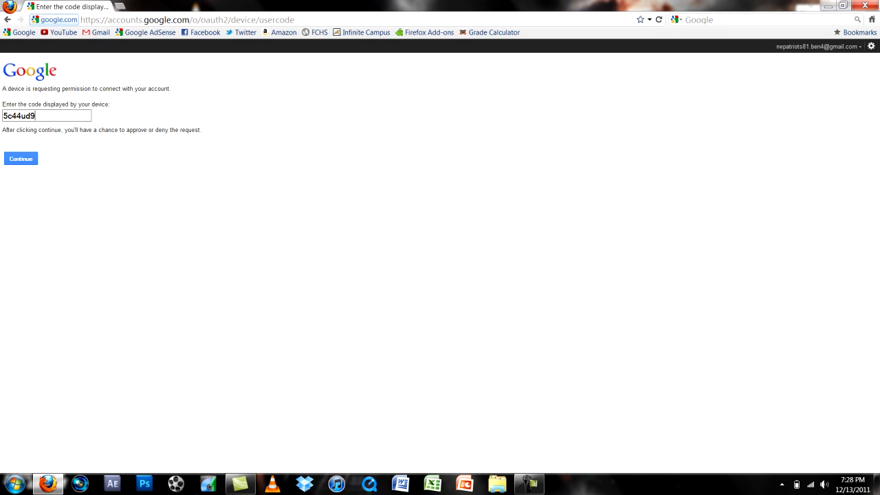
pyautogui.write('r')
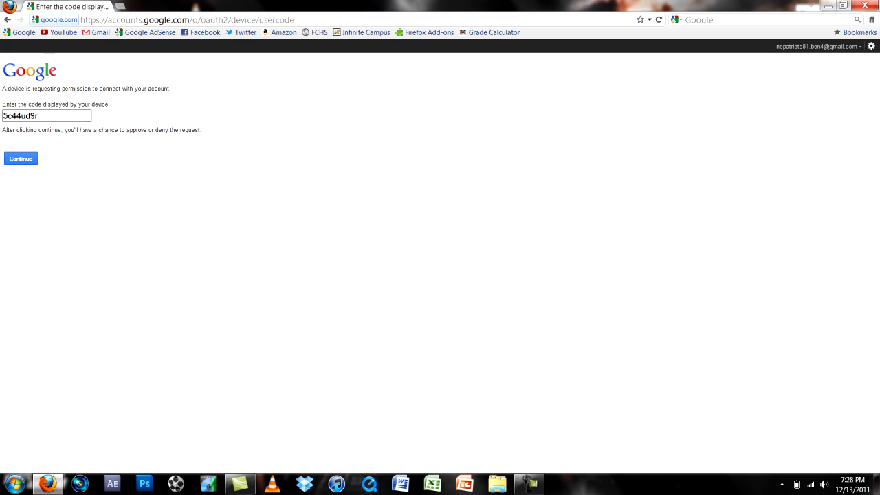
# Step: Submit the code and allow YouTube on Xbox Live account access
pyautogui.click(21, 159)
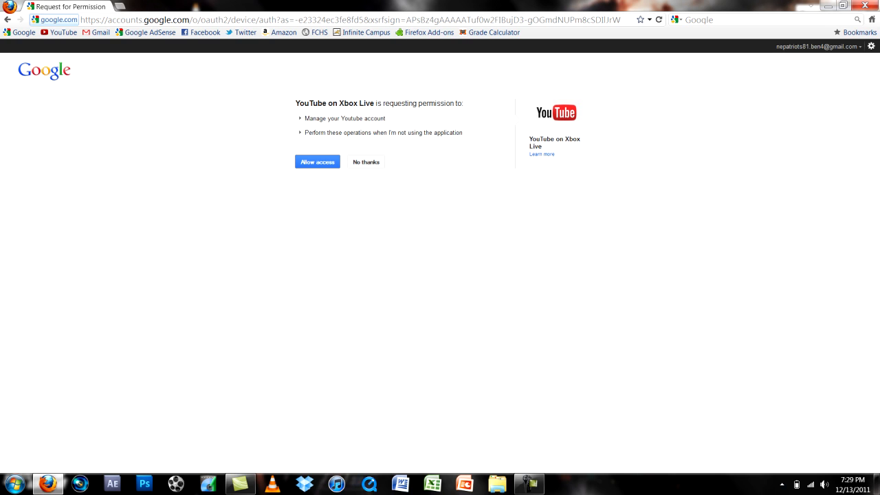
pyautogui.click(317, 162)
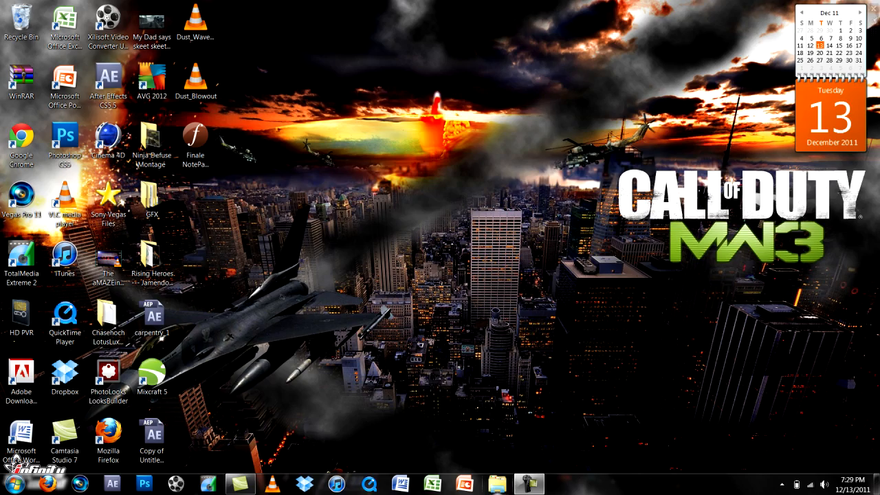
# Step: Return to the Xbox YouTube app and show the discover categories
pyautogui.click(529, 483)
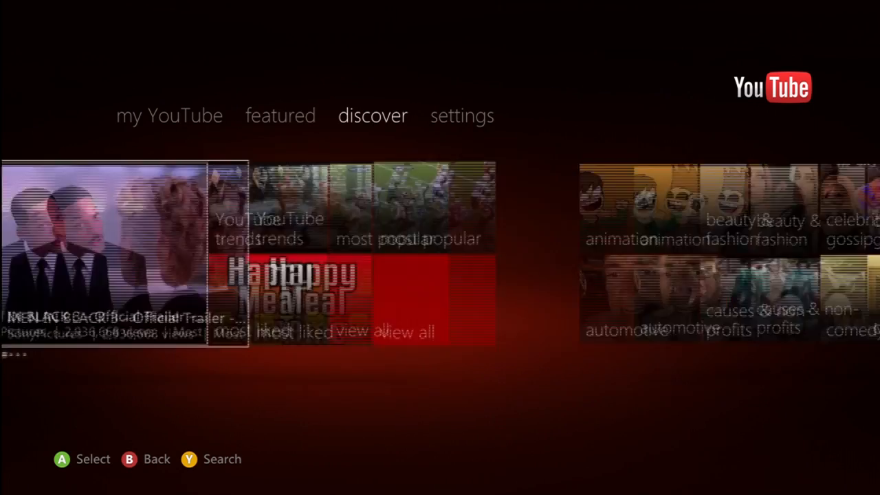
pyautogui.click(462, 116)
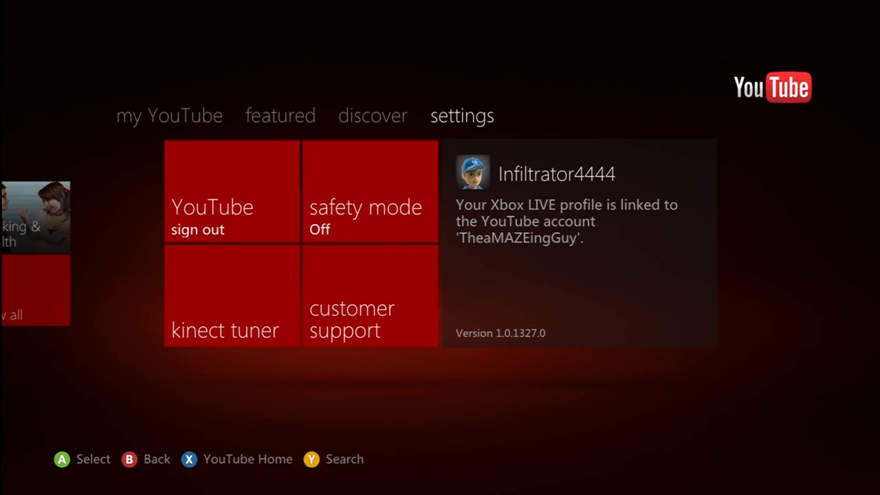
# Step: Open the animation category, listing channels like Albino Blacksheep and Disney•Pixar
pyautogui.click(370, 206)
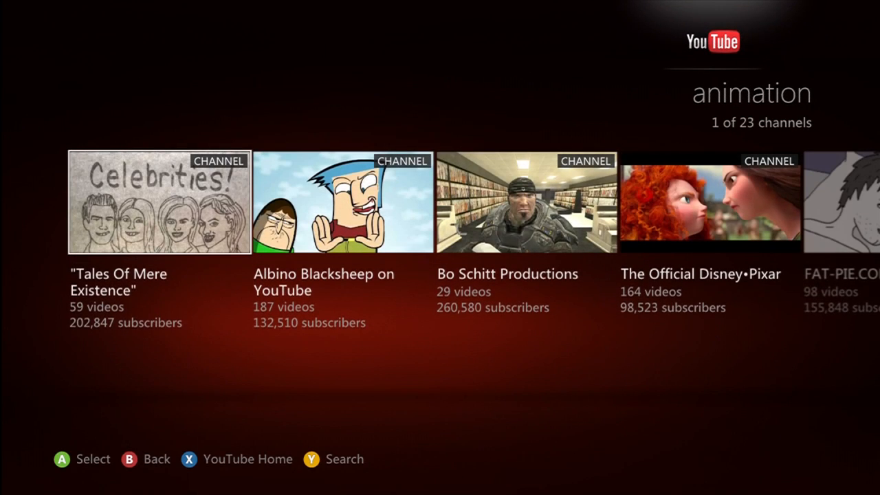
# Step: Scroll right and back left through the animation category's 23 channels
pyautogui.hscroll(3)
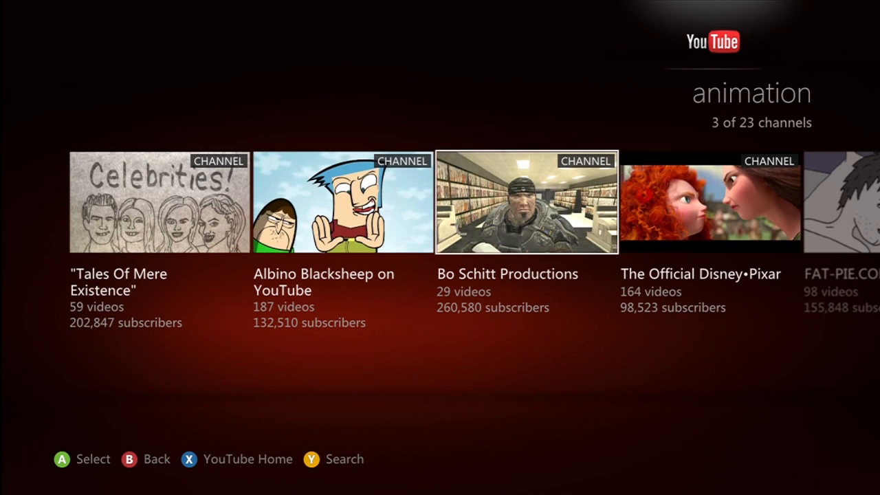
pyautogui.hscroll(-3)
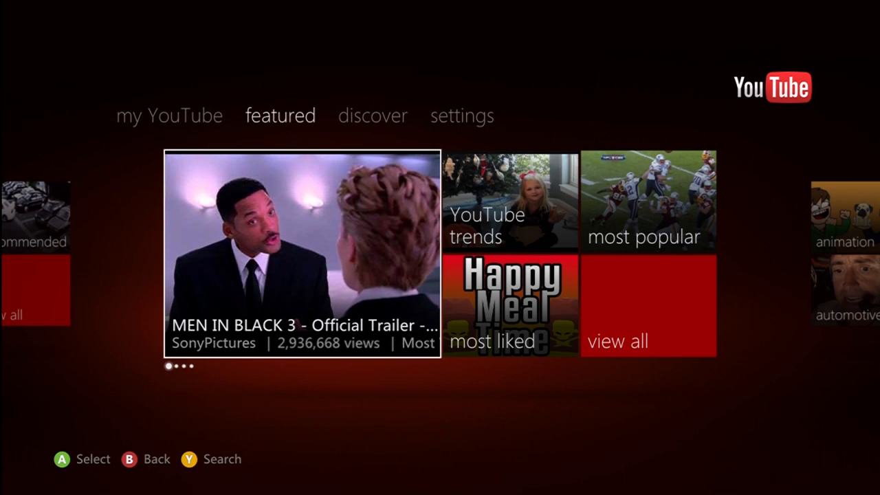
# Step: Scroll left to the account's playlists, including Favorites and MW3 Info Vids
pyautogui.hscroll(-3)
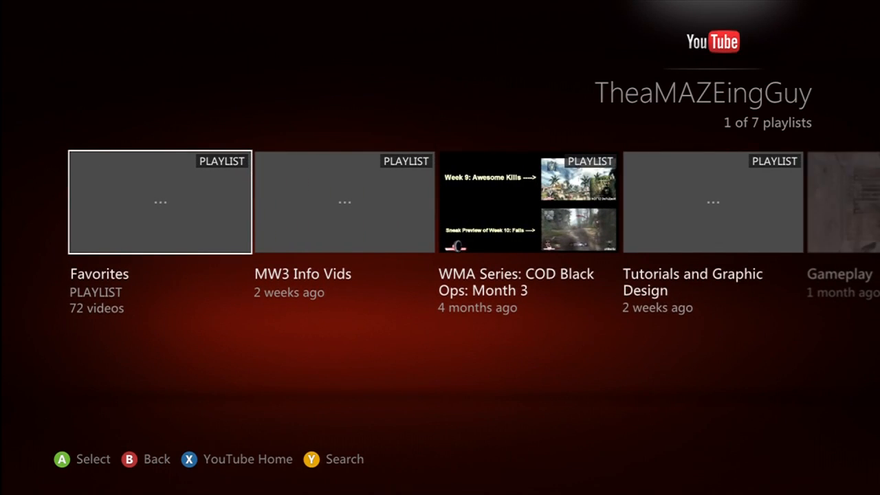
# Step: Scroll through the MW3 Info Vids playlist's 21 videos
pyautogui.hscroll(3)
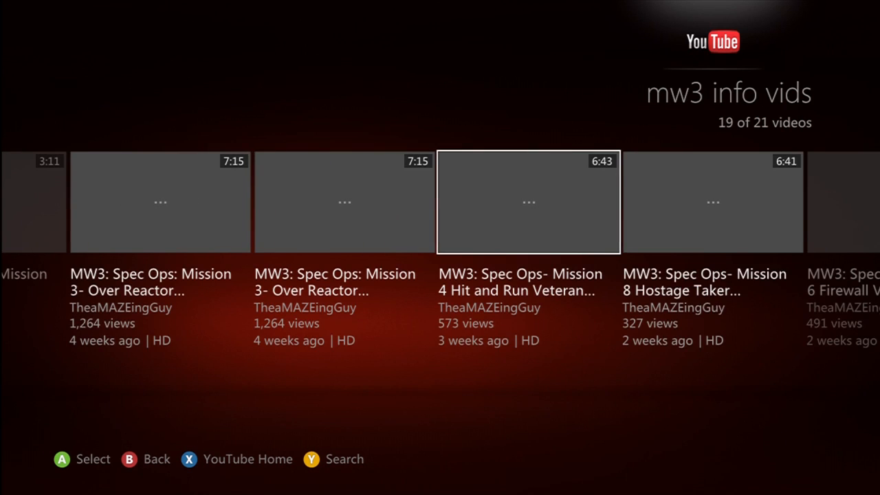
pyautogui.hscroll(-3)
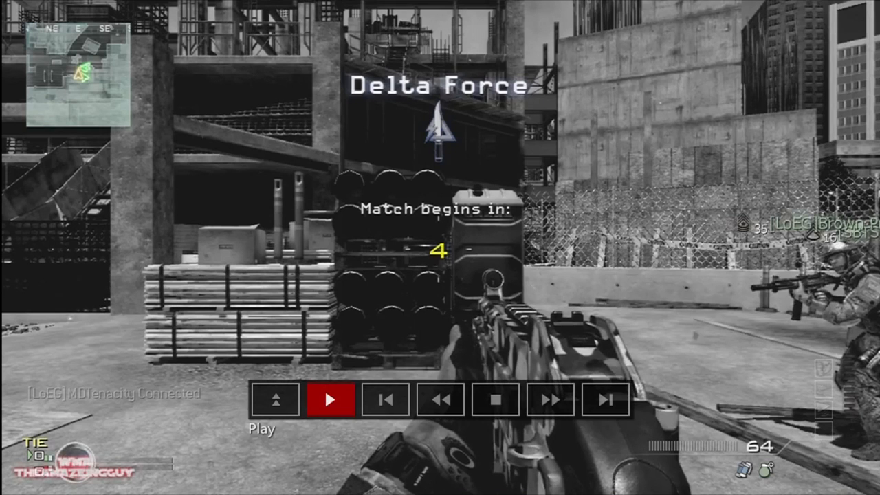
# Step: Resume playback of the MW3 gameplay video
pyautogui.click(330, 399)
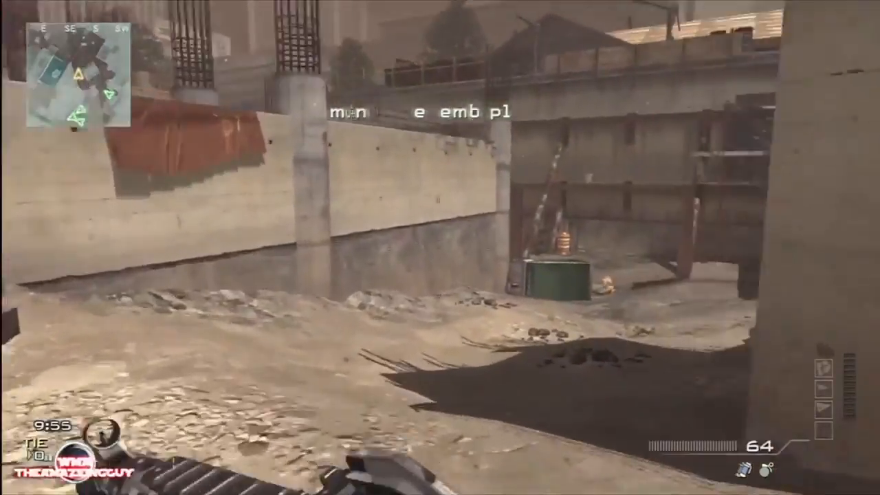
pyautogui.moveTo(440, 248)
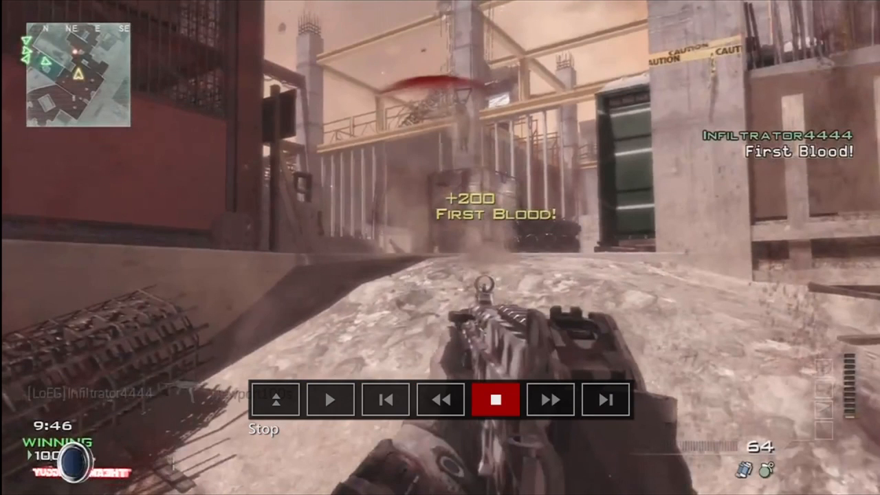
# Step: Stop the video at 00:32 and open its More Actions menu
pyautogui.click(550, 400)
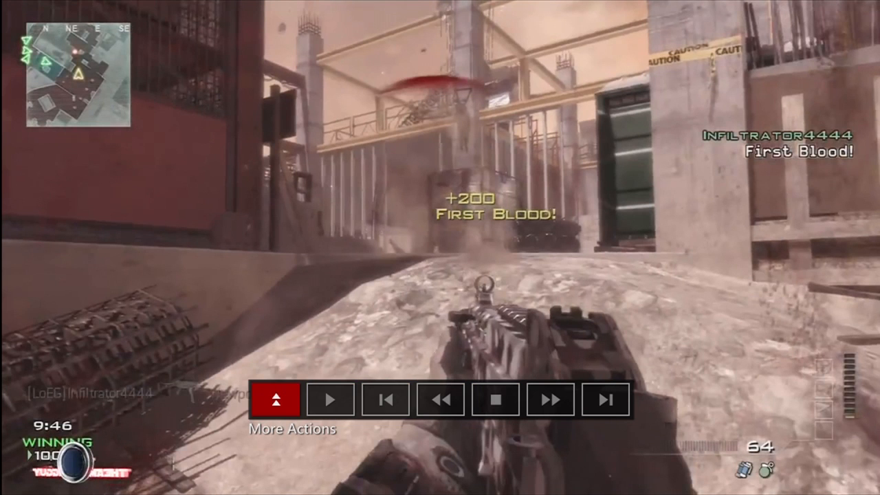
pyautogui.click(276, 400)
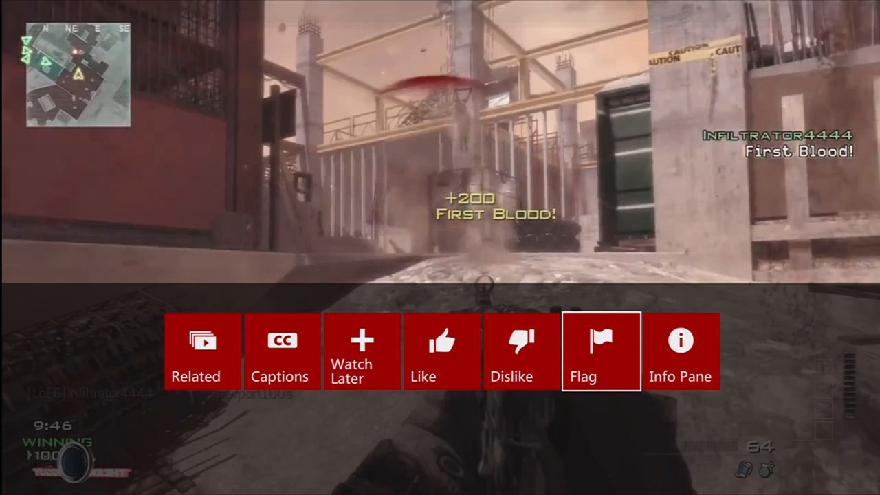
pyautogui.moveTo(361, 351)
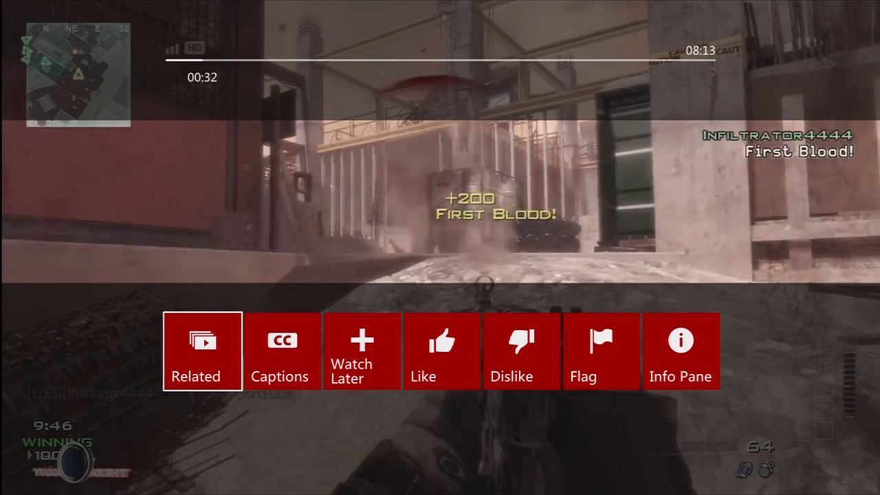
# Step: Filter the video list by related videos, showing MW3 tips and gameplay clips
pyautogui.click(202, 351)
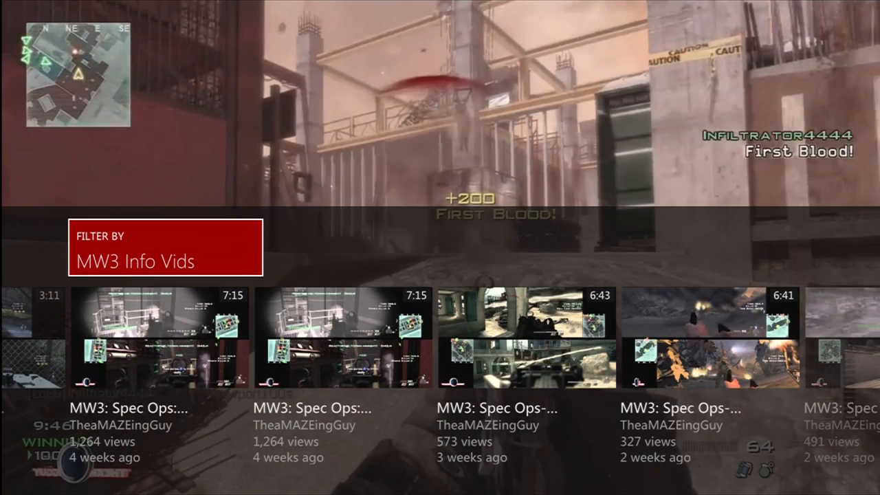
pyautogui.click(165, 247)
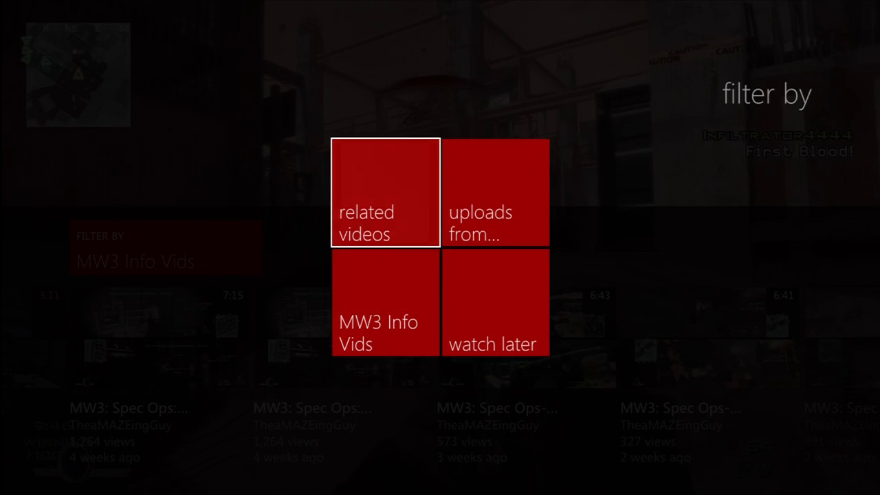
pyautogui.click(384, 191)
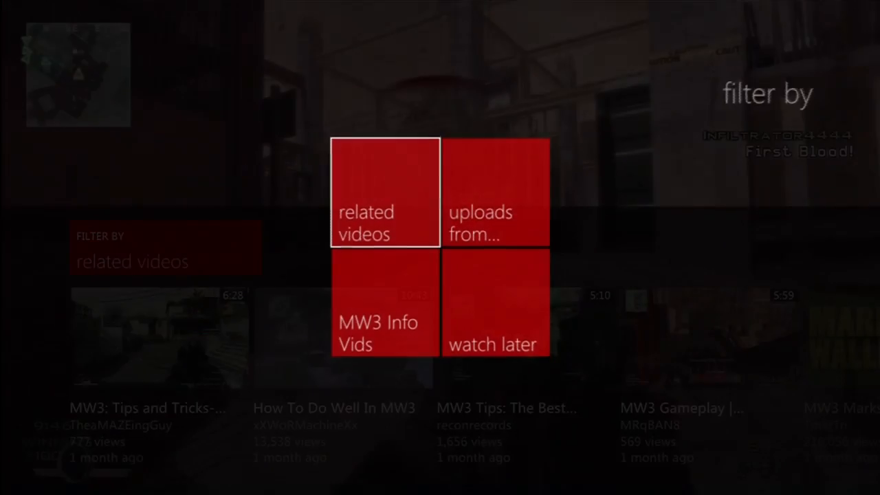
pyautogui.click(384, 190)
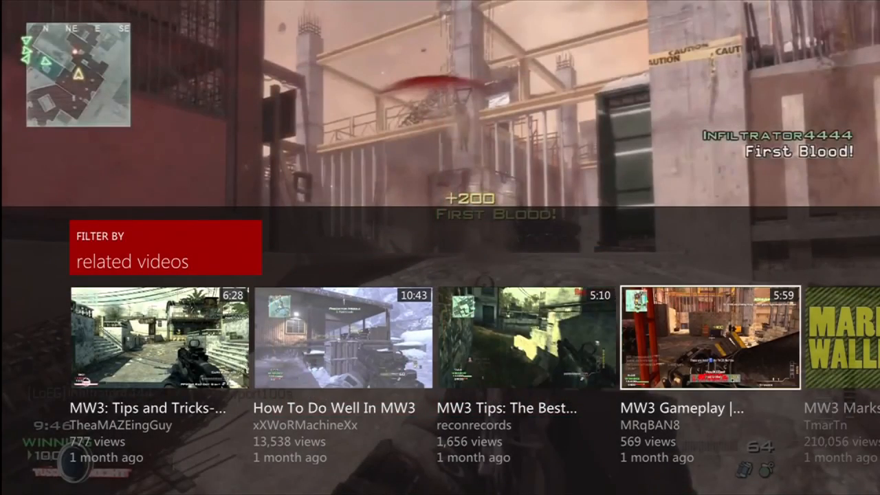